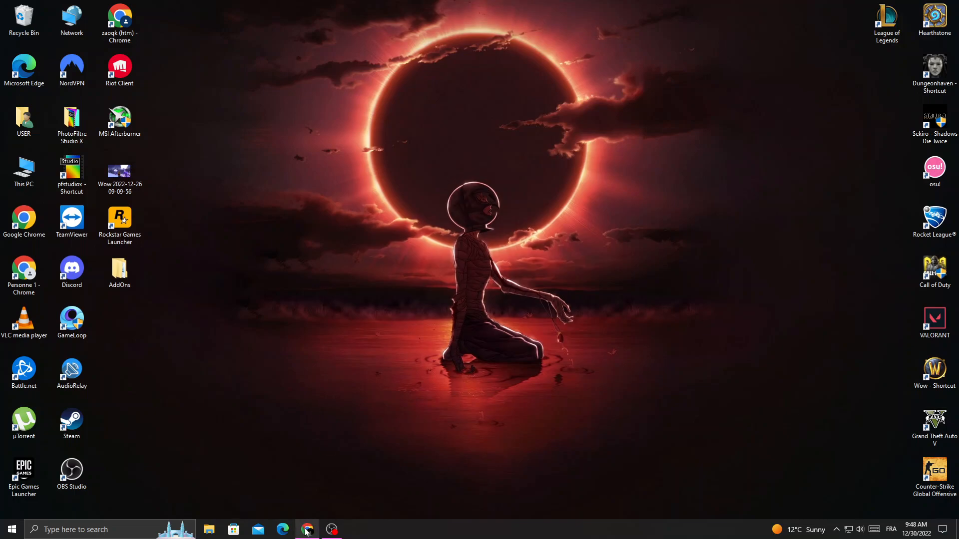
# Switch to Chrome to show the BigCommerce Control Panel dashboard.
pyautogui.click(307, 529)
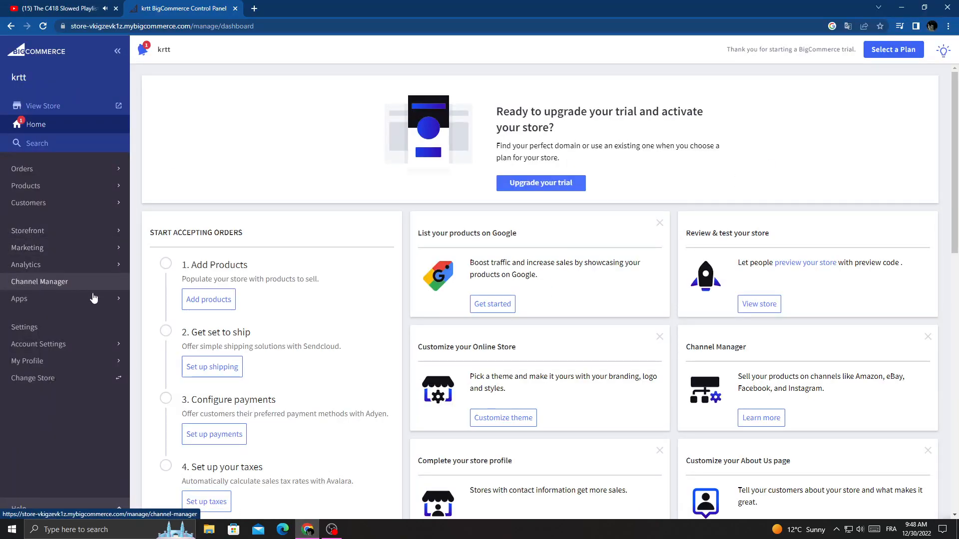
pyautogui.moveTo(25, 327)
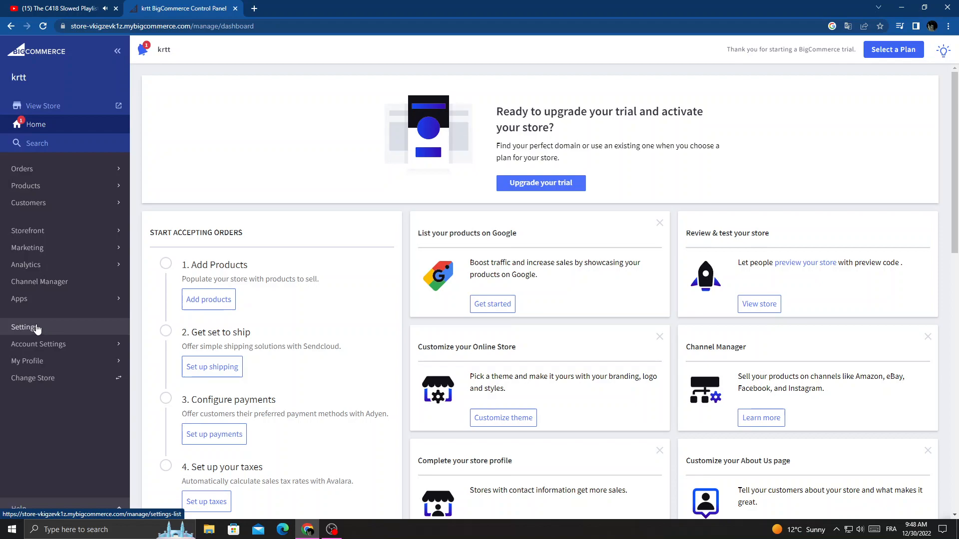
# Open store Settings and search the settings for 'shipping'.
pyautogui.click(25, 327)
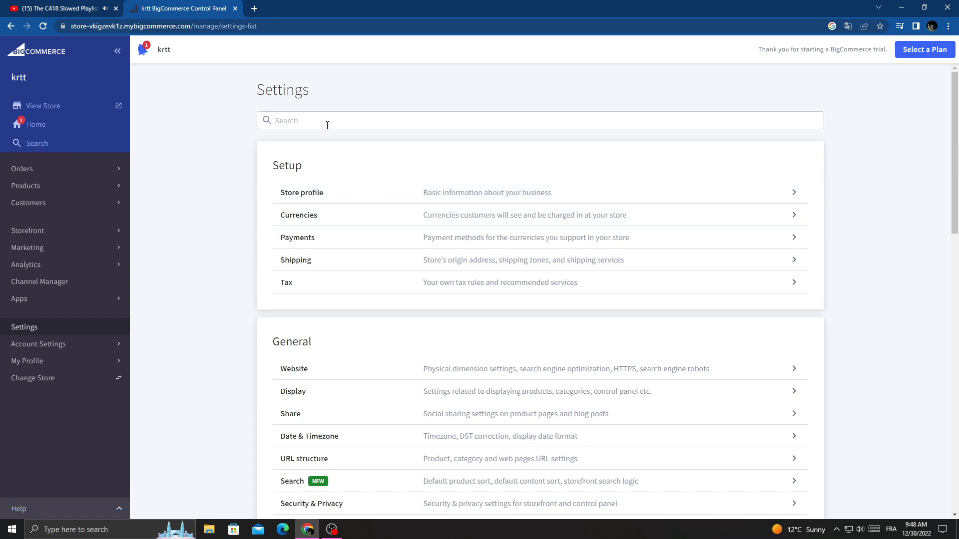
pyautogui.moveTo(311, 97)
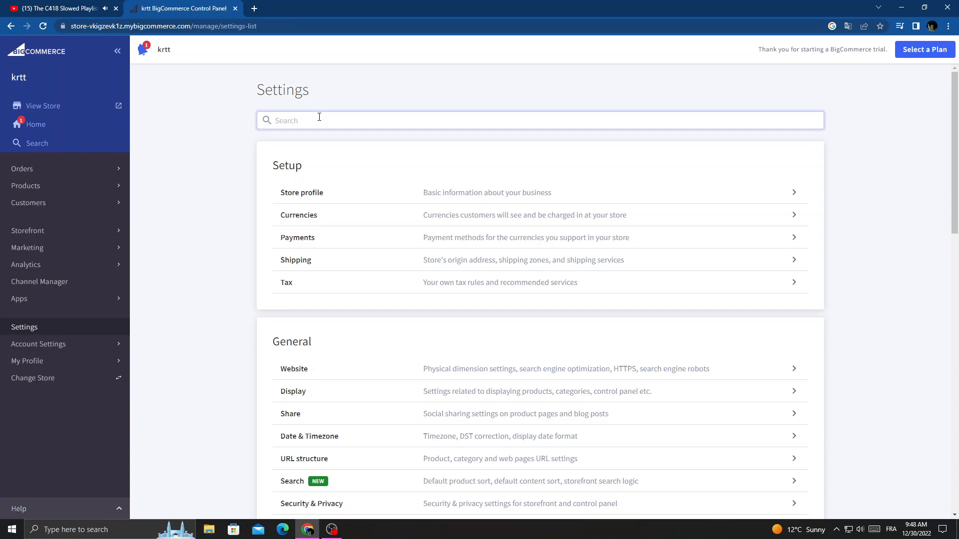
pyautogui.write('shipping')
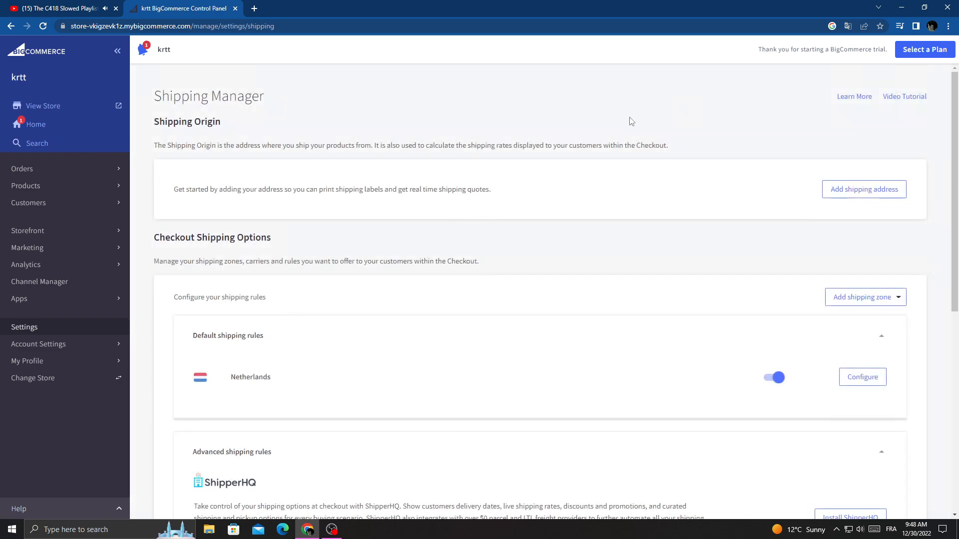
pyautogui.moveTo(648, 150)
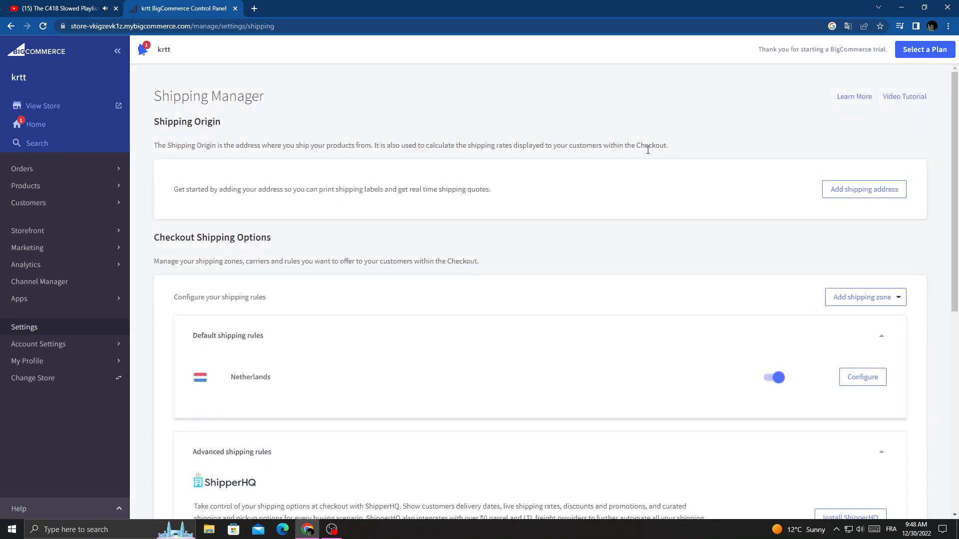
pyautogui.moveTo(329, 263)
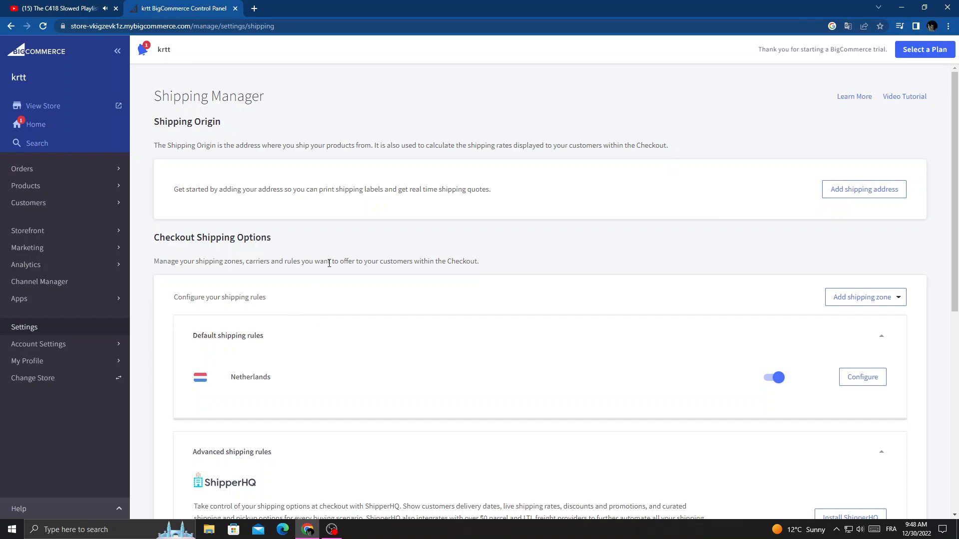
# Start a new custom shipping zone from the Add shipping zone dropdown.
pyautogui.scroll(-3)
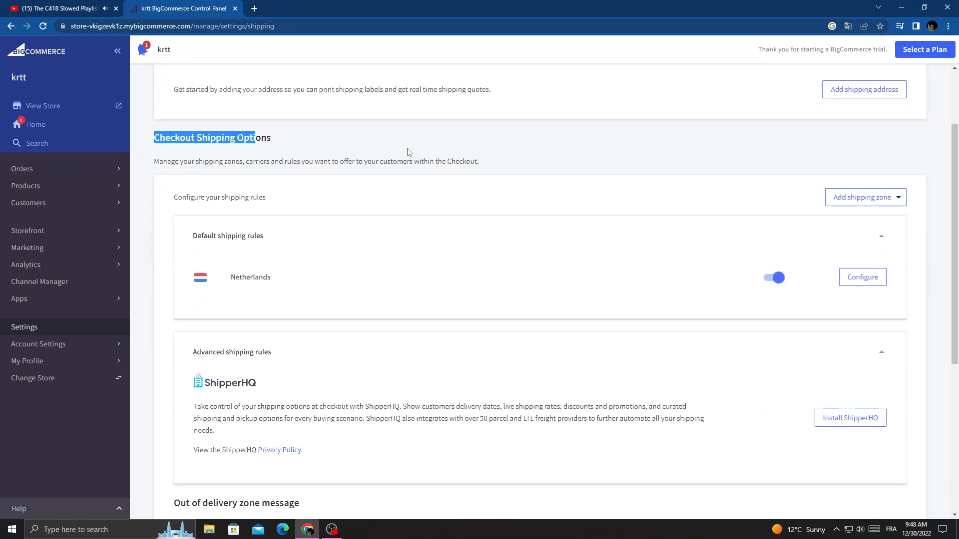
pyautogui.moveTo(896, 205)
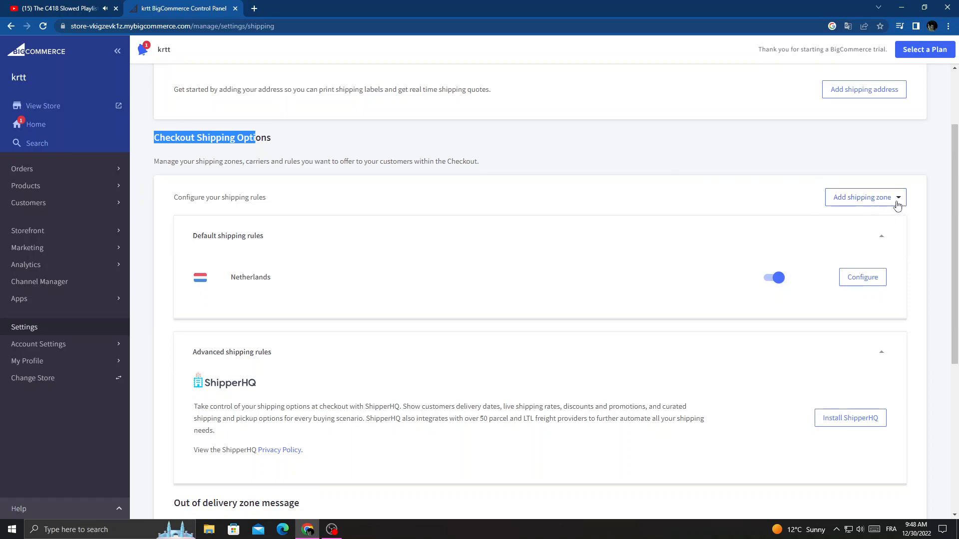
pyautogui.click(864, 196)
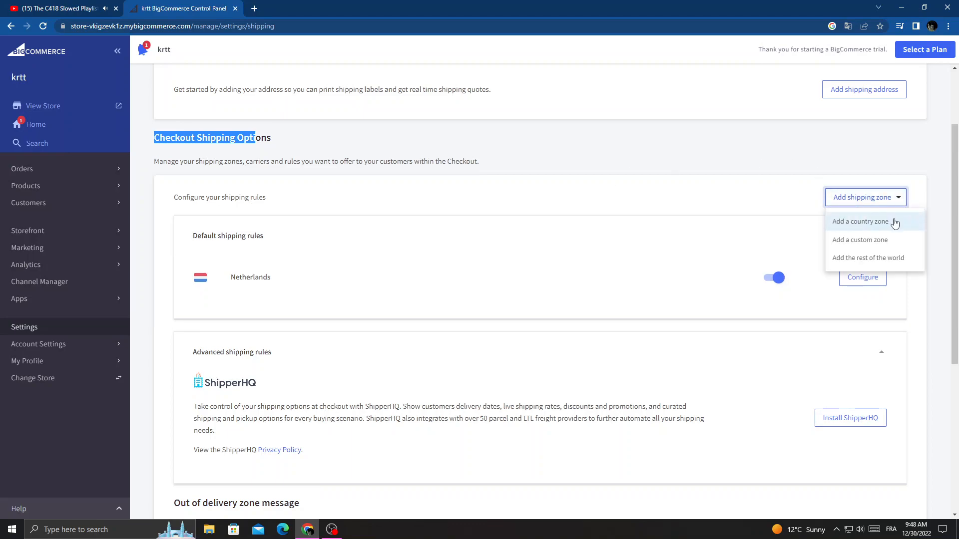
pyautogui.click(859, 239)
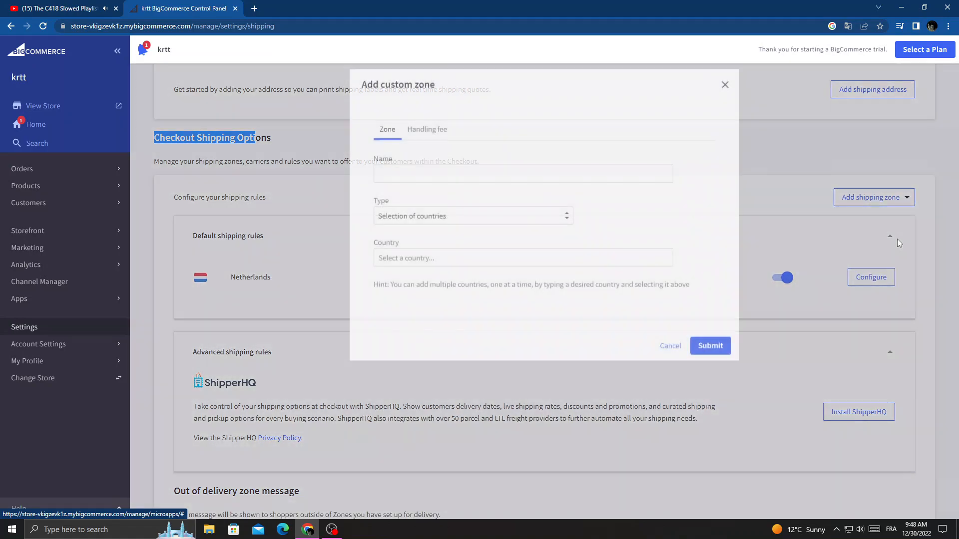
# Save zone 'krtt', type states or provinces, covering New South Wales, Australia.
pyautogui.write('krtt')
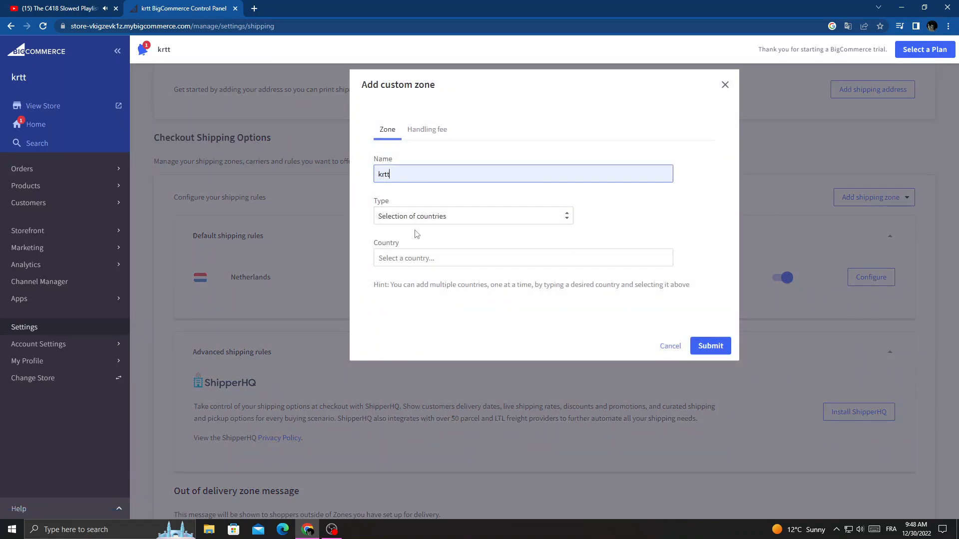
pyautogui.click(471, 215)
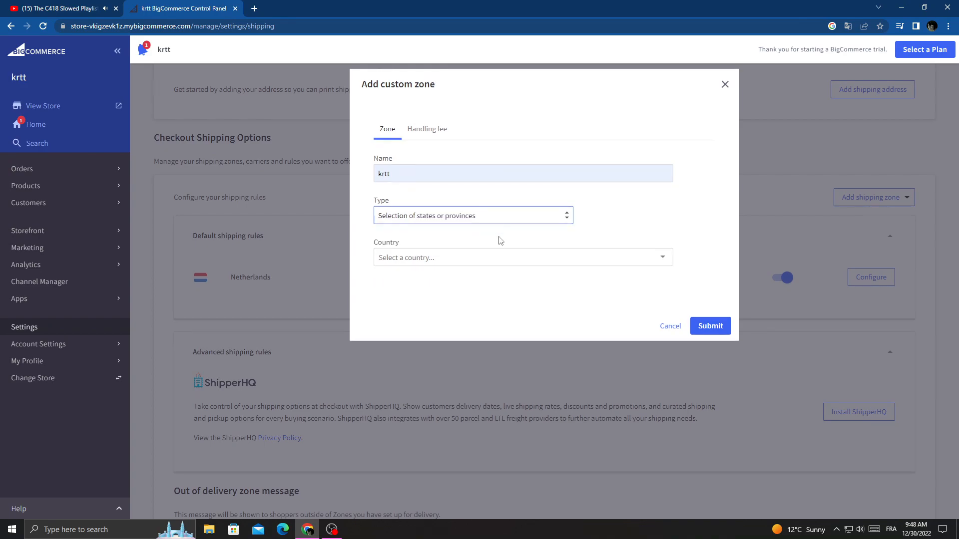
pyautogui.click(523, 258)
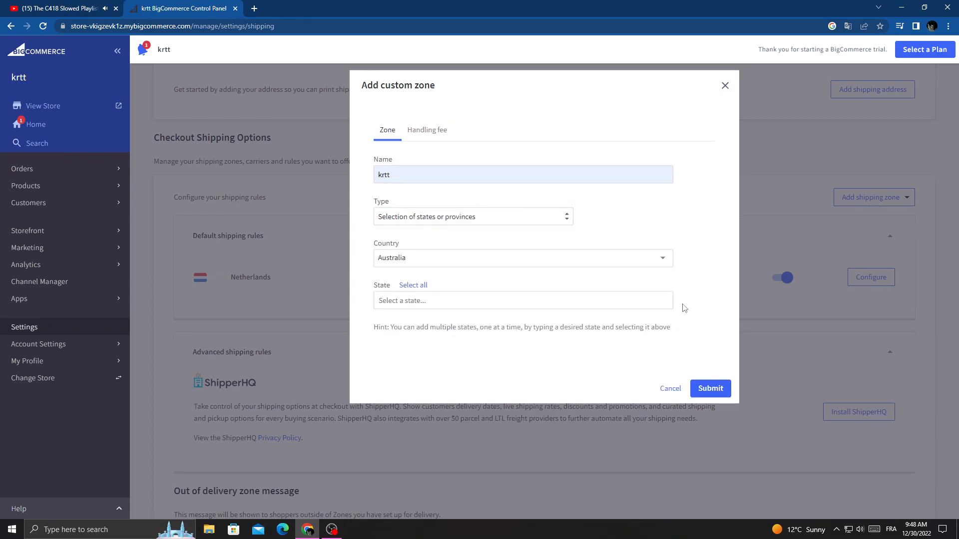
pyautogui.click(710, 388)
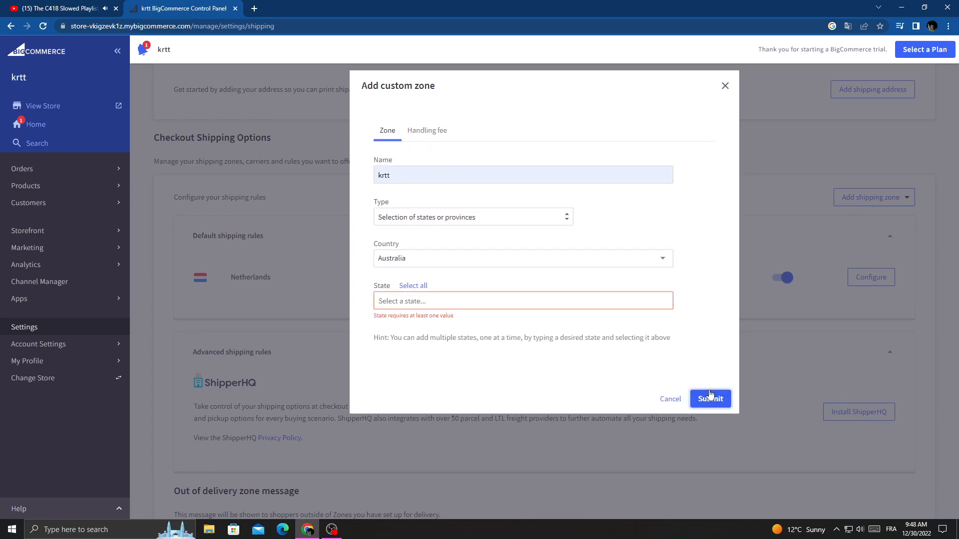
pyautogui.click(523, 300)
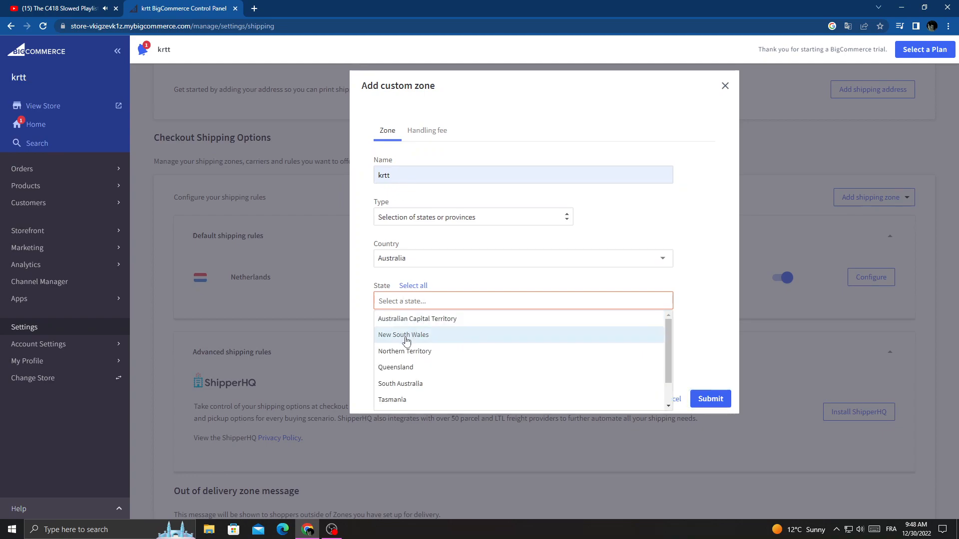
pyautogui.click(403, 335)
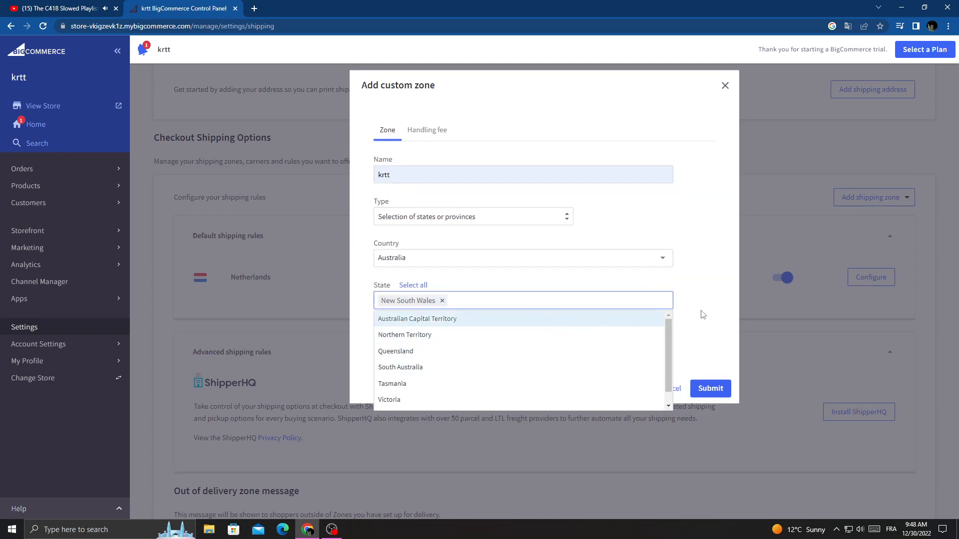
pyautogui.click(710, 388)
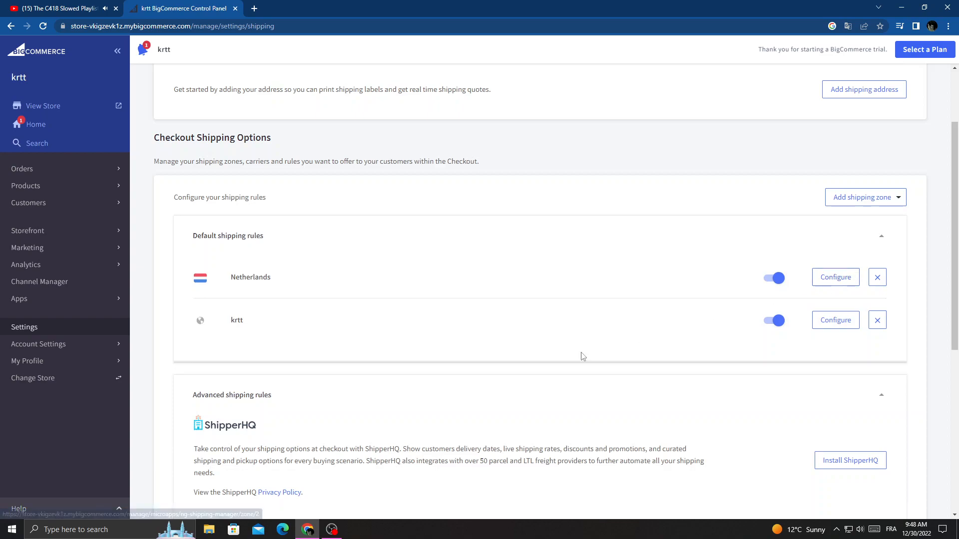
pyautogui.moveTo(877, 320)
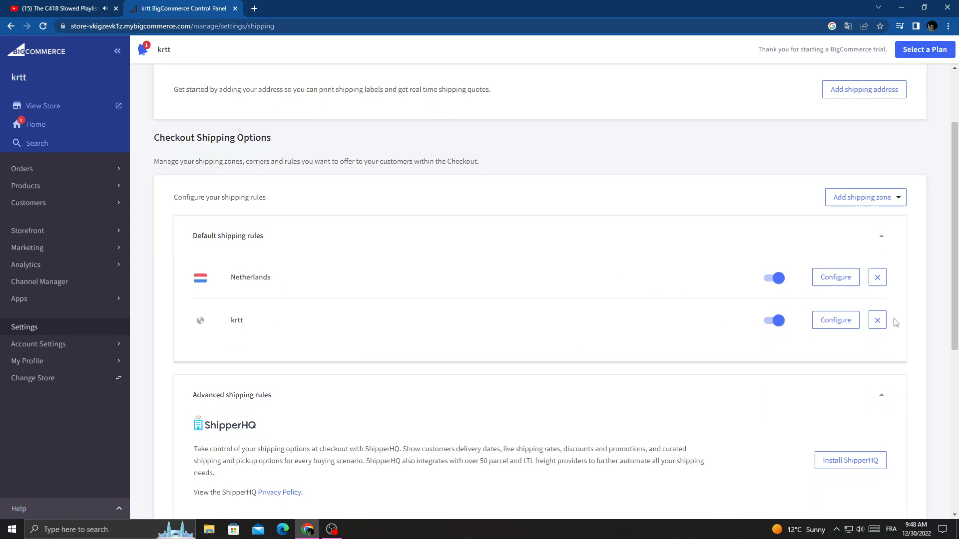
pyautogui.moveTo(563, 286)
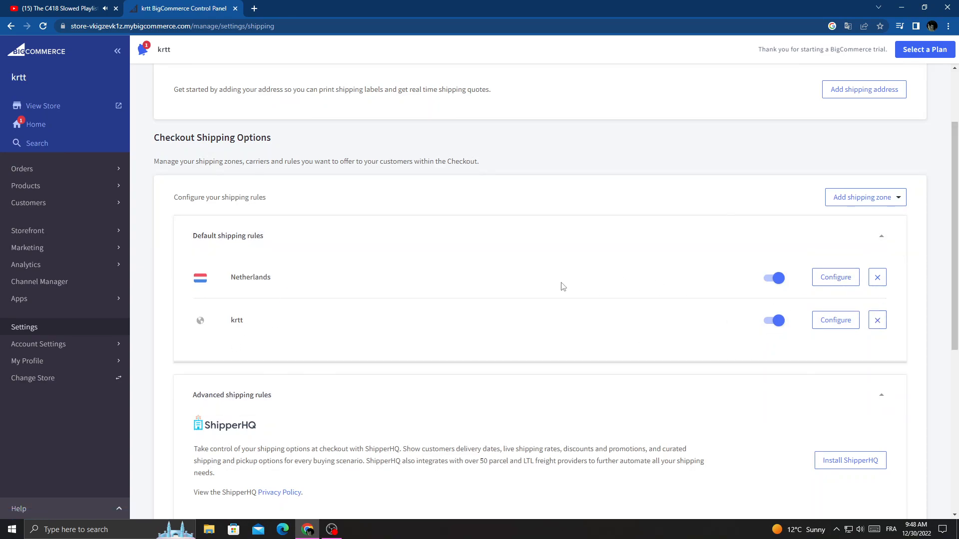
pyautogui.moveTo(877, 319)
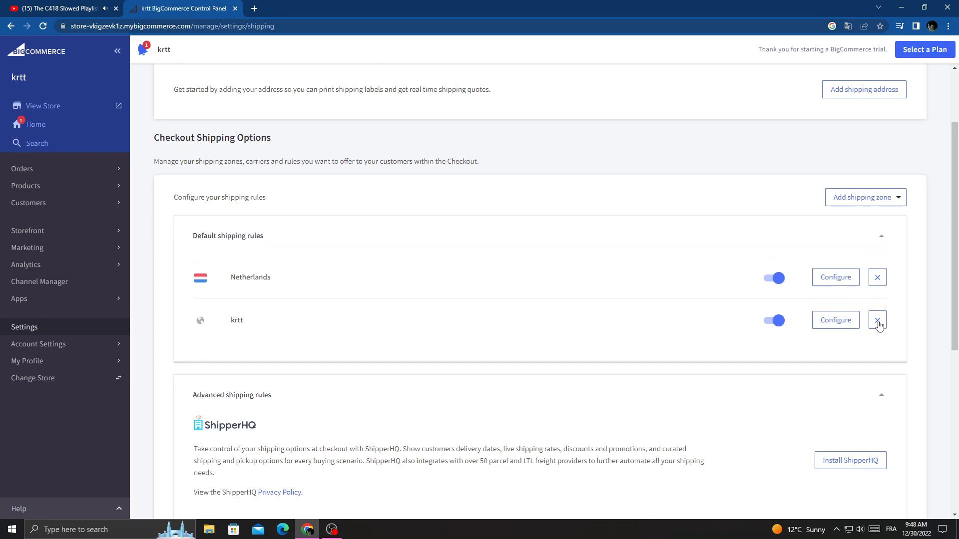
pyautogui.click(772, 320)
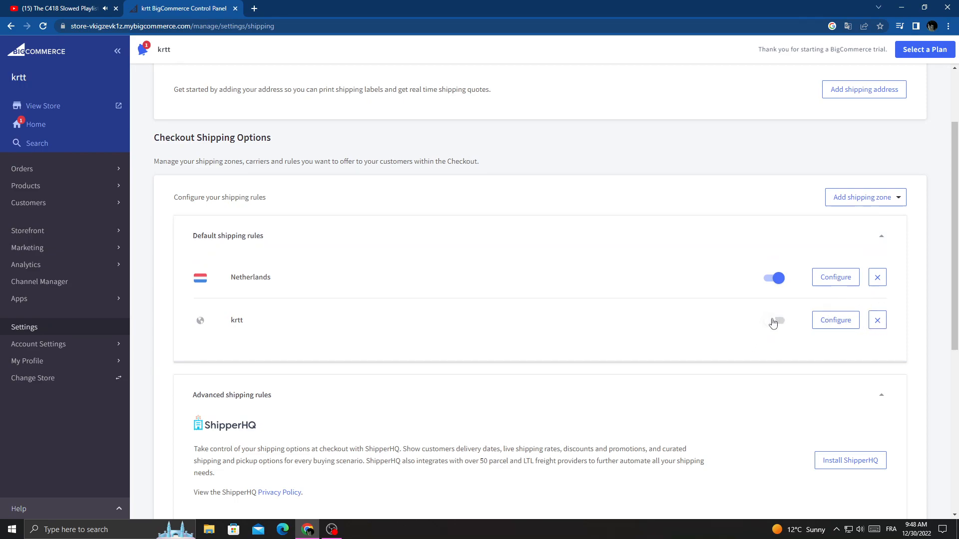
pyautogui.click(772, 321)
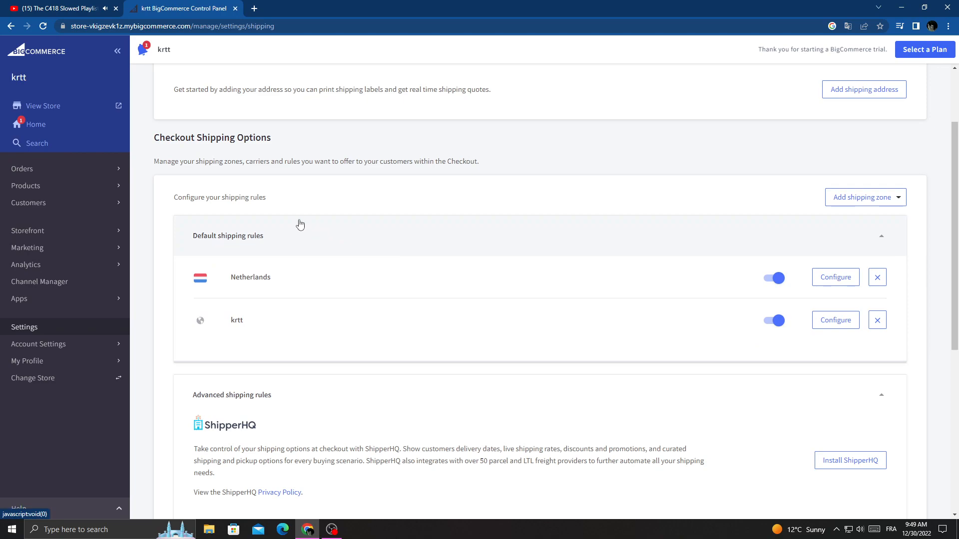
pyautogui.moveTo(300, 188)
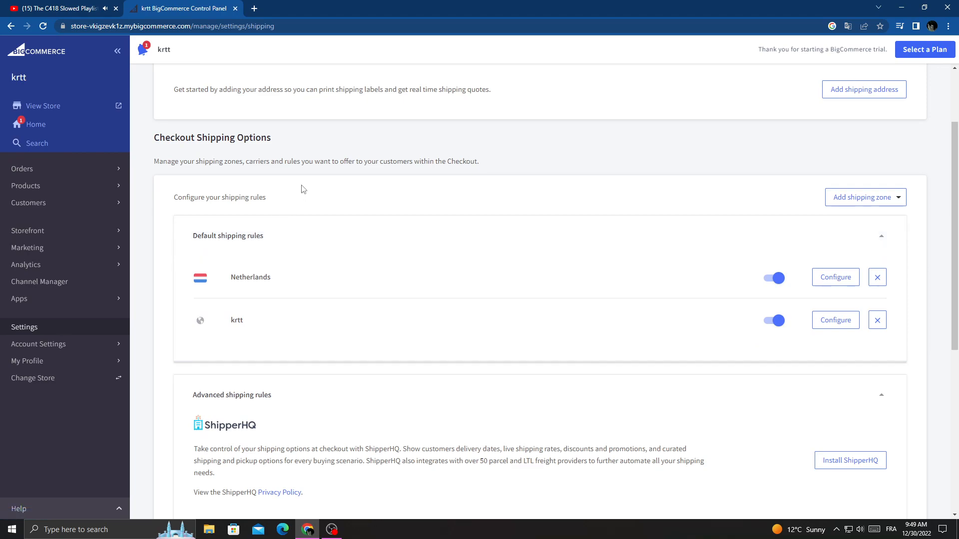
pyautogui.moveTo(340, 199)
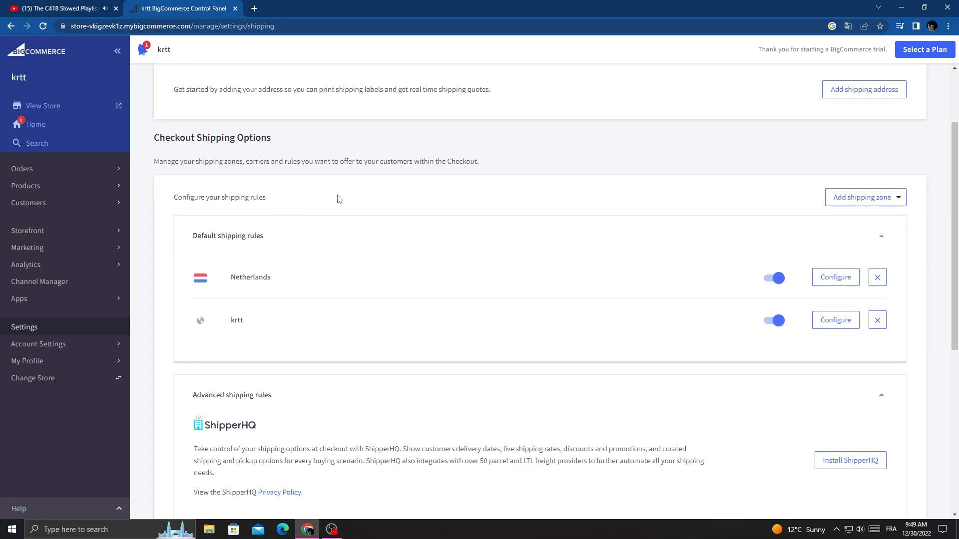
pyautogui.moveTo(559, 203)
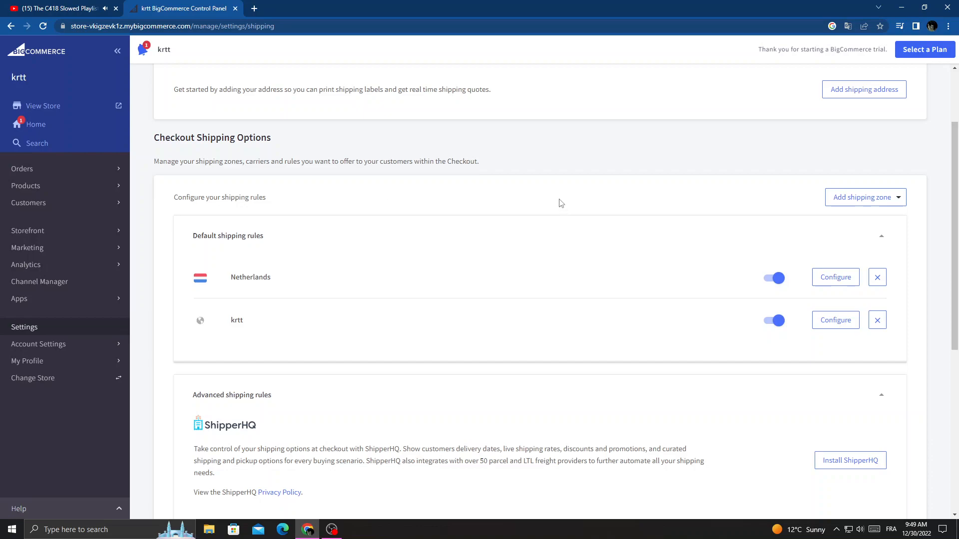
pyautogui.moveTo(319, 211)
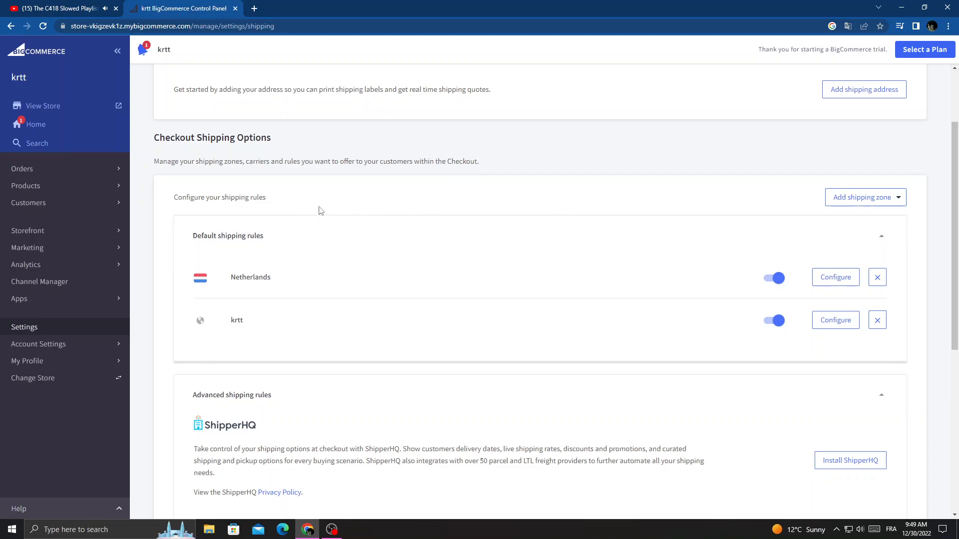